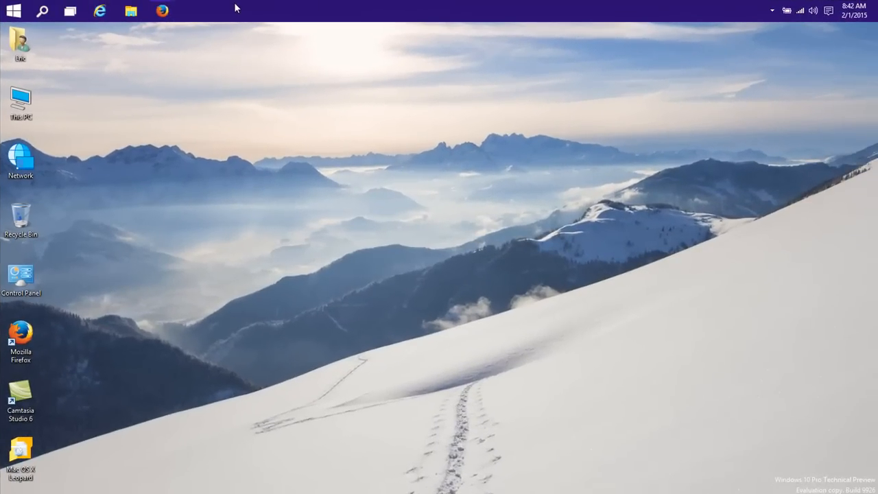
{"action": "mouse_move", "coordinate": [249, 6]}
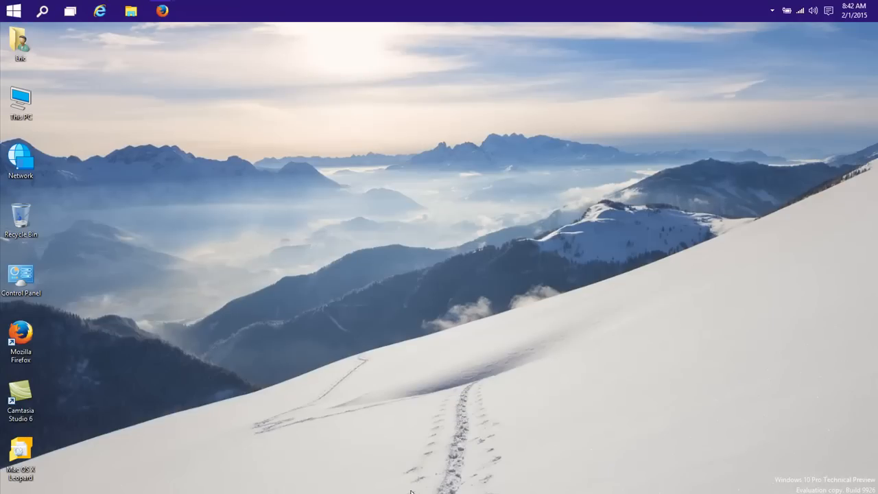
{"action": "mouse_move", "coordinate": [518, 472]}
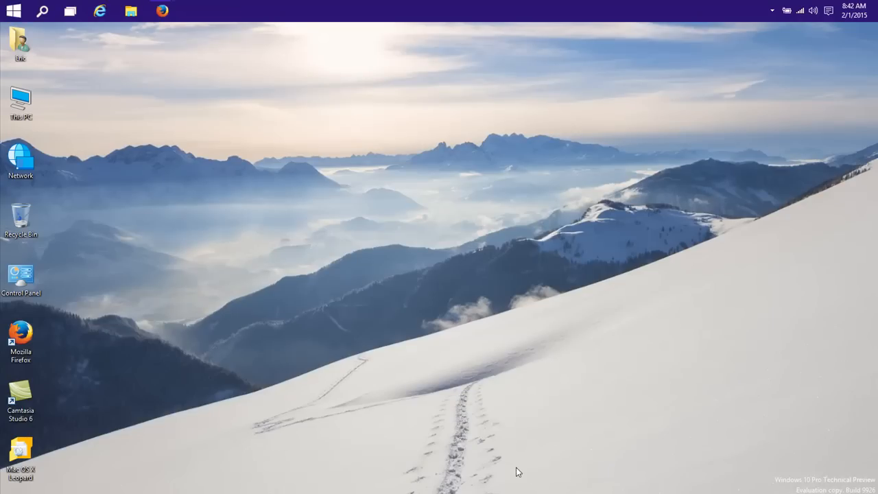
{"action": "mouse_move", "coordinate": [38, 144]}
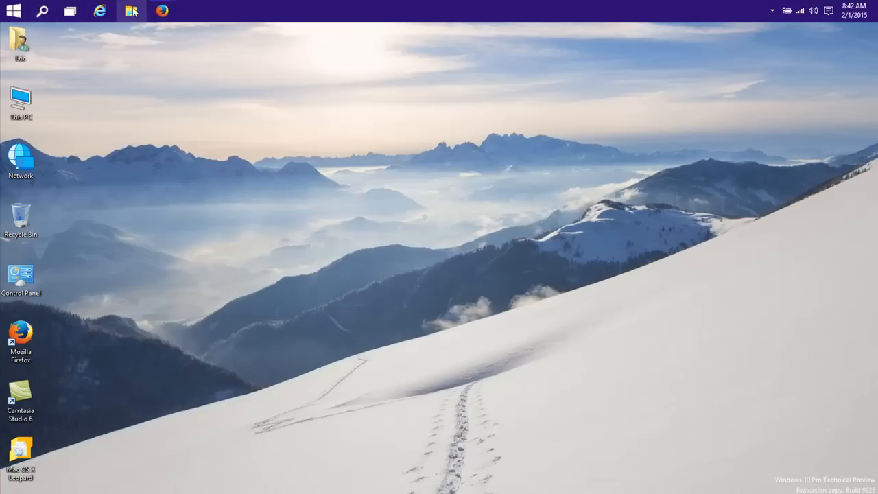
Step: Run the RocketDock installer from the Downloads folder
{"action": "right_click", "coordinate": [130, 11]}
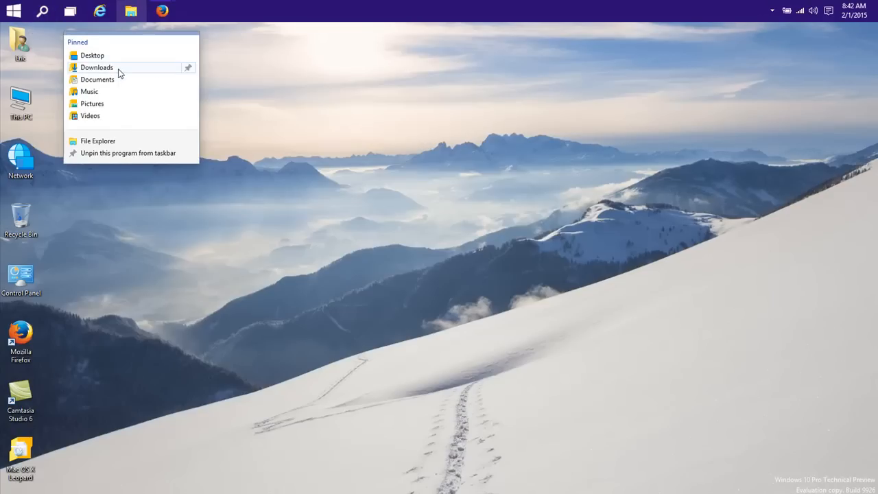
{"action": "left_click", "coordinate": [96, 67]}
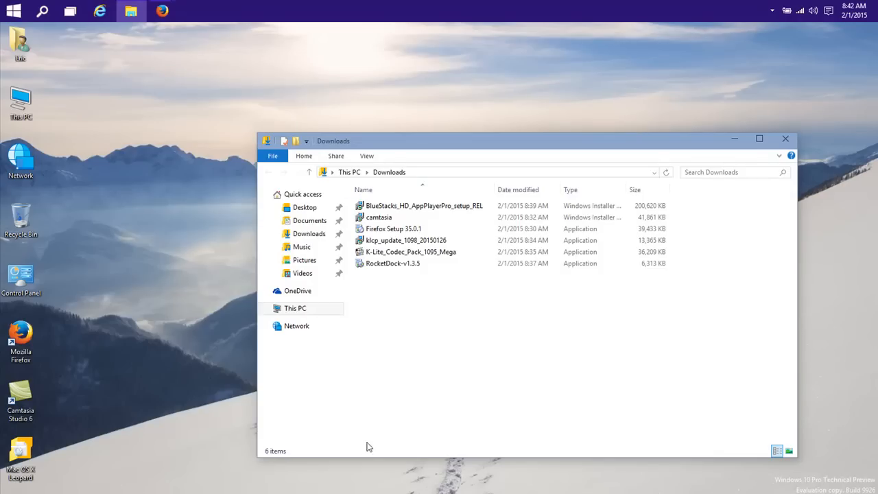
{"action": "left_click", "coordinate": [392, 263]}
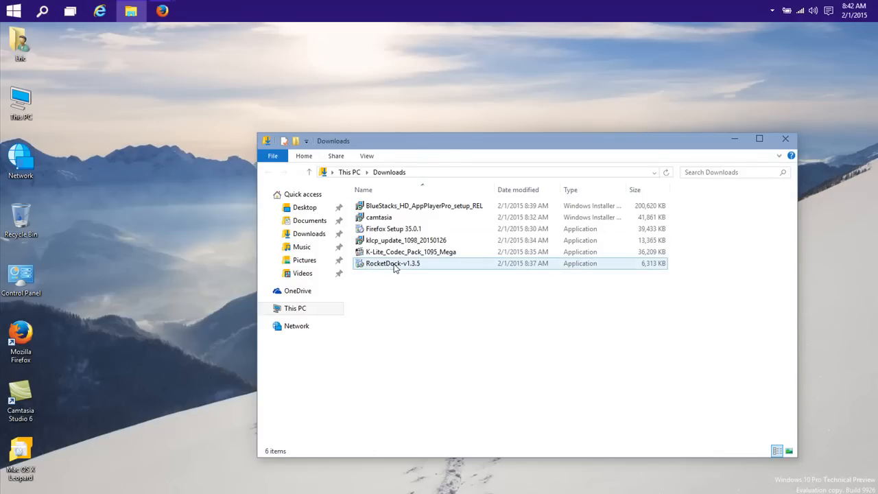
{"action": "right_click", "coordinate": [392, 264]}
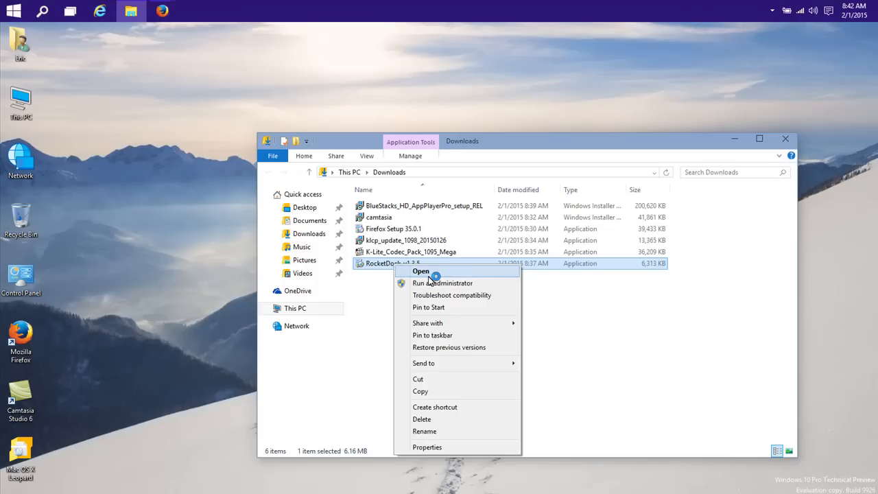
{"action": "left_click", "coordinate": [421, 270]}
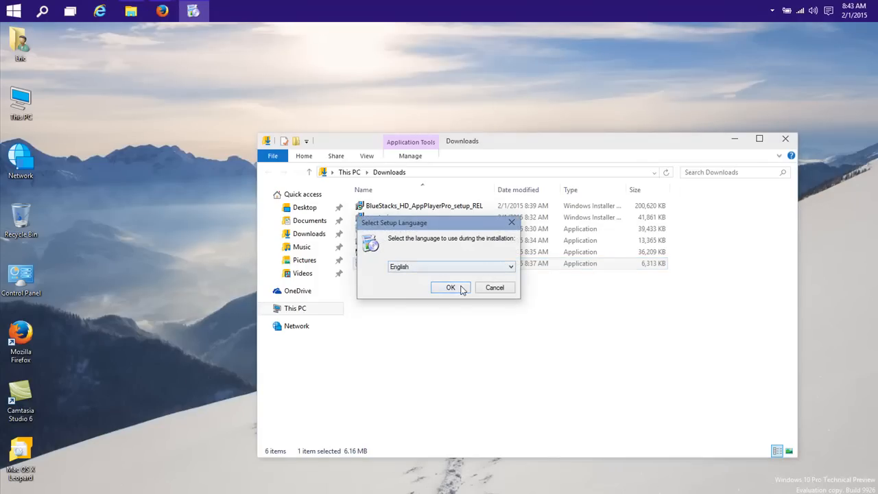
Step: Install RocketDock in English to the default Program Files location and finish setup
{"action": "left_click", "coordinate": [450, 287]}
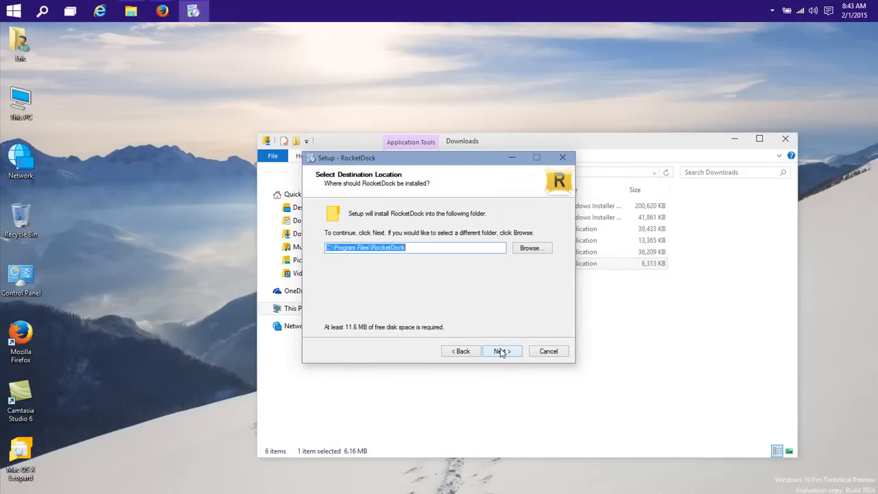
{"action": "left_click", "coordinate": [502, 351]}
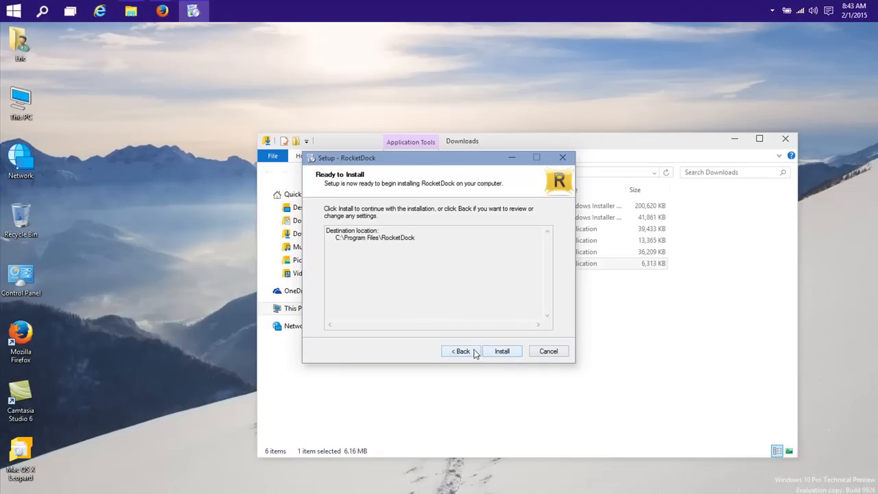
{"action": "left_click", "coordinate": [502, 351]}
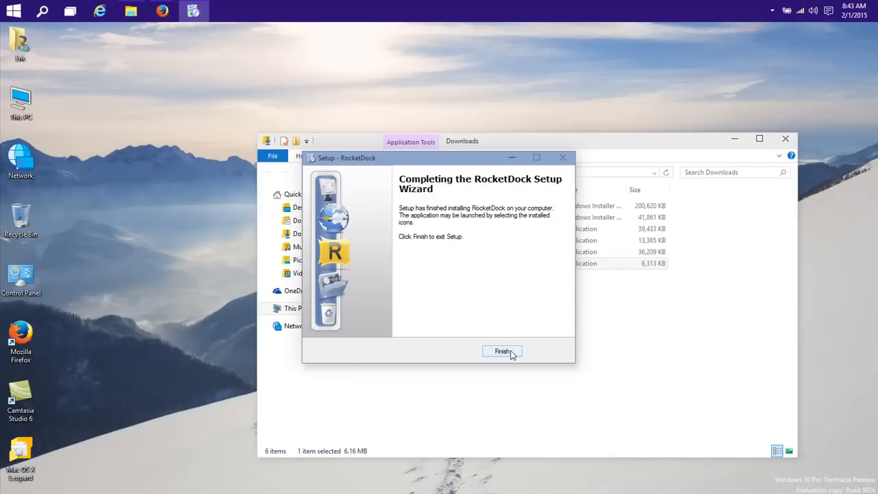
{"action": "left_click", "coordinate": [502, 351]}
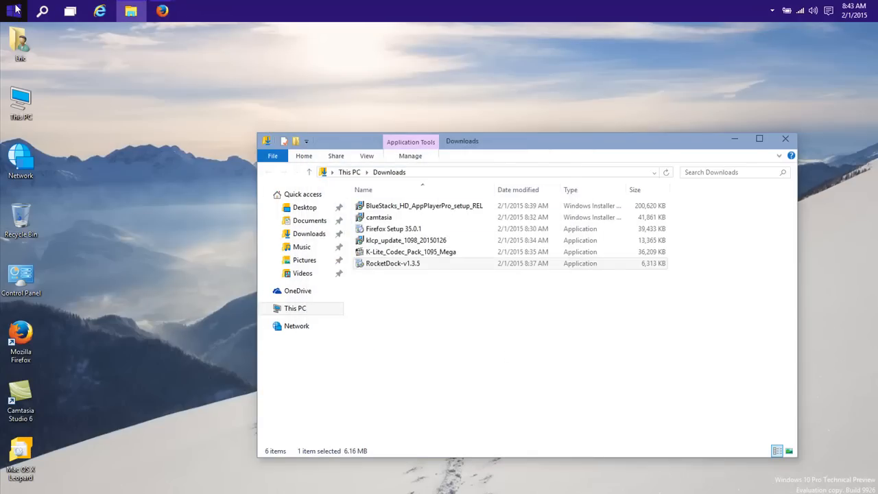
Step: Launch RocketDock from All apps, set its Screen Position to Bottom, and close Downloads
{"action": "left_click", "coordinate": [14, 11]}
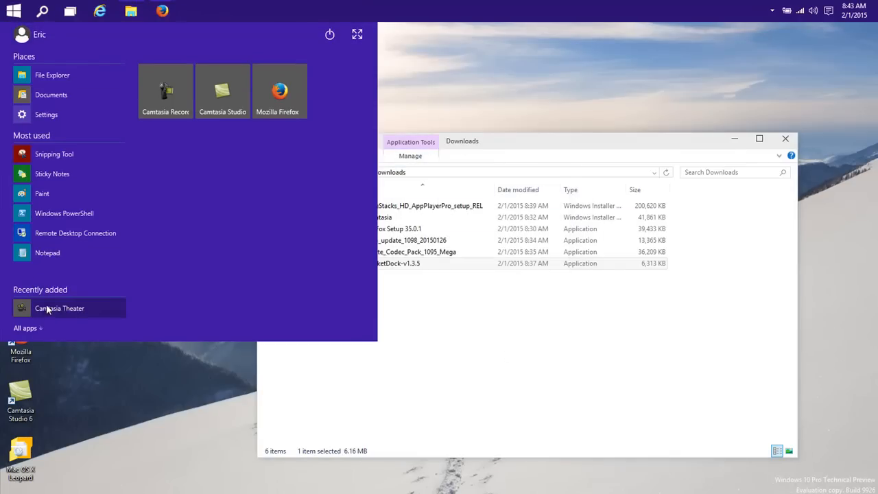
{"action": "left_click", "coordinate": [24, 328]}
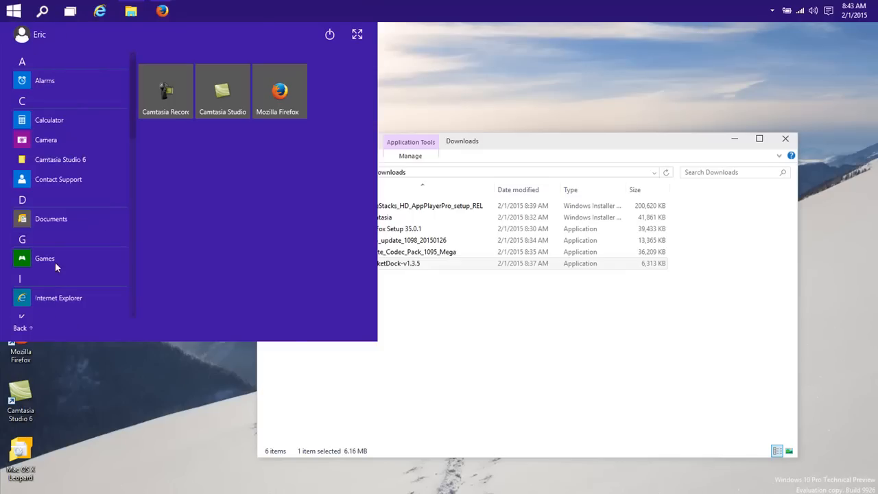
{"action": "scroll", "scroll_direction": "down", "scroll_amount": 3}
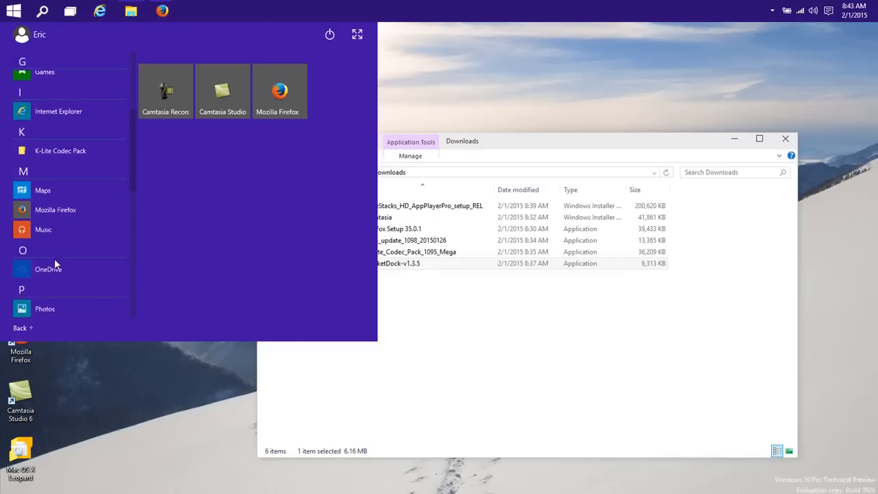
{"action": "scroll", "scroll_direction": "down", "scroll_amount": 3}
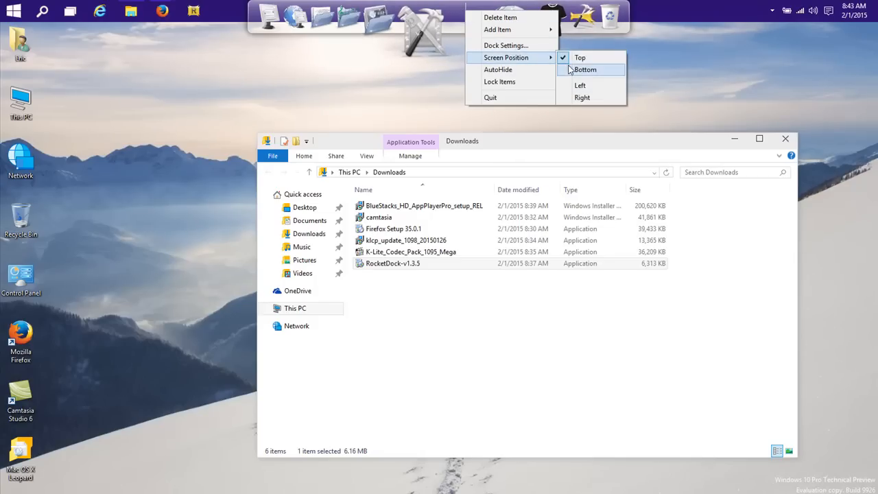
{"action": "left_click", "coordinate": [584, 69]}
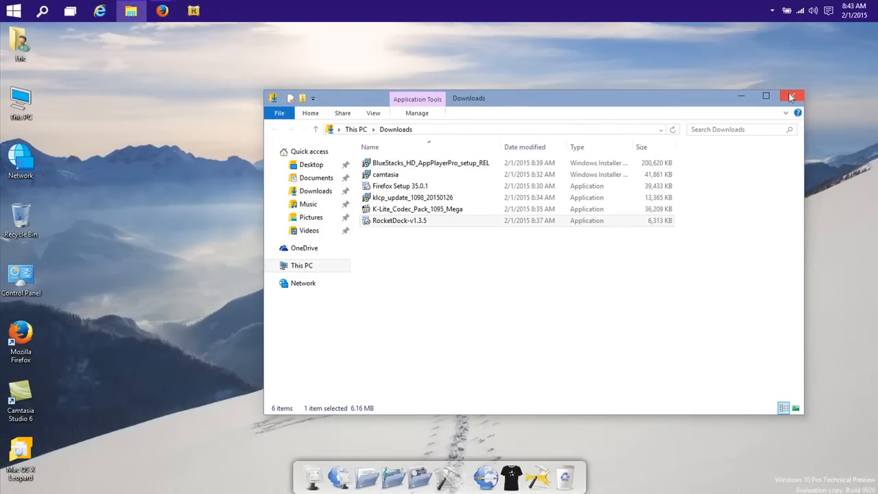
{"action": "left_click", "coordinate": [793, 96]}
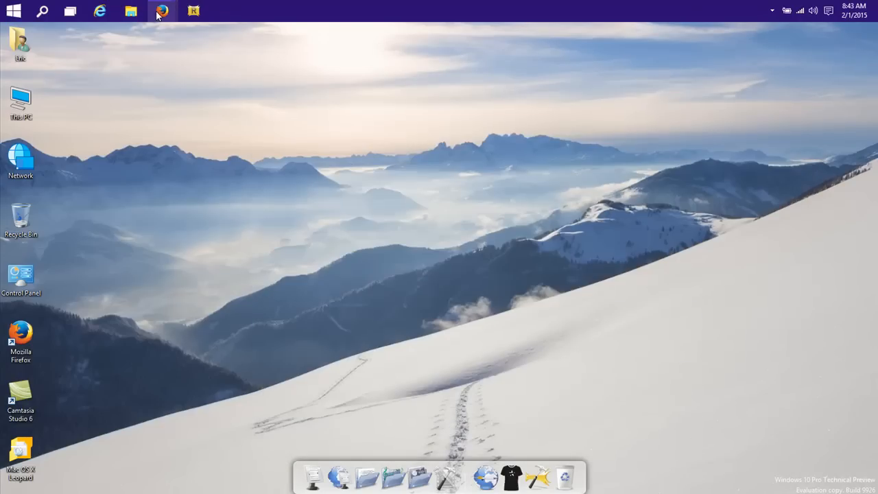
{"action": "left_click", "coordinate": [162, 11]}
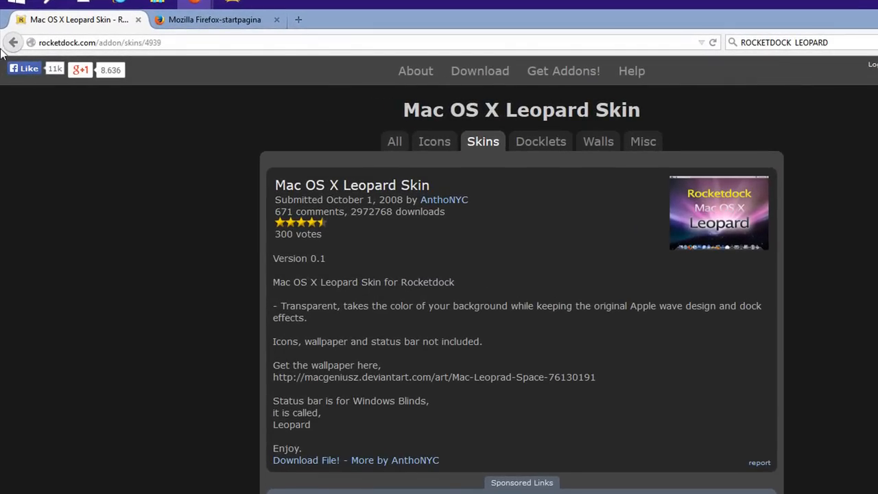
{"action": "left_click", "coordinate": [12, 43]}
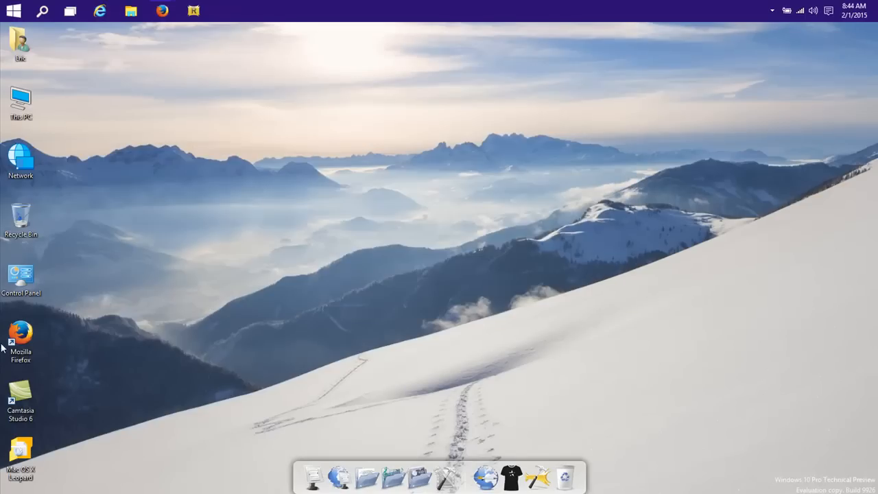
Step: Move the Mac OS X Leopard skin folder into C:\Program Files\RocketDock\Skins with administrator permission
{"action": "left_click_drag", "start_coordinate": [20, 452], "coordinate": [313, 107]}
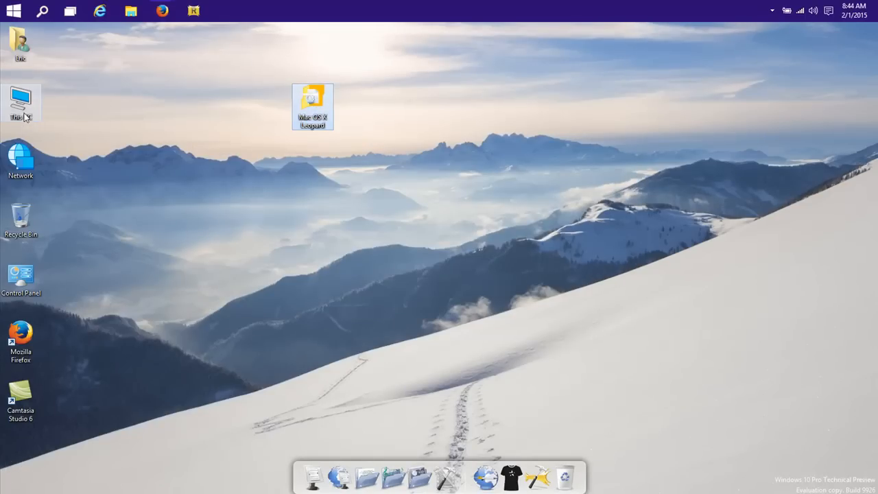
{"action": "double_click", "coordinate": [21, 103]}
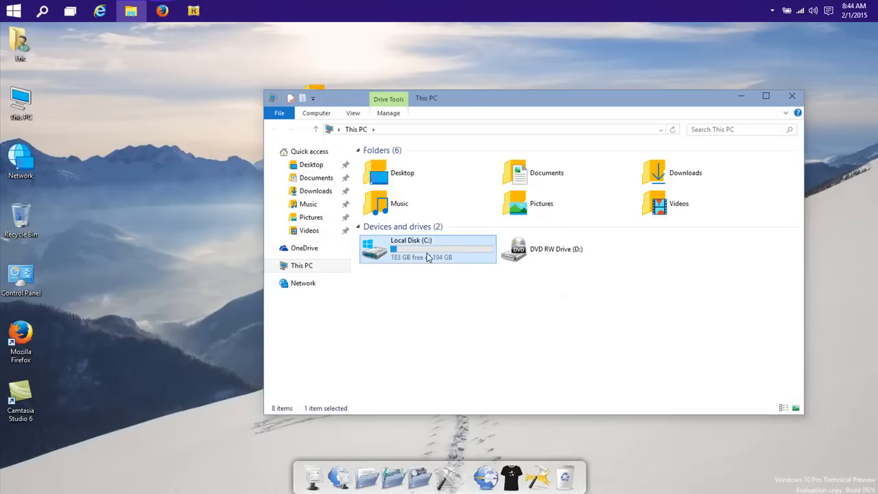
{"action": "double_click", "coordinate": [428, 249]}
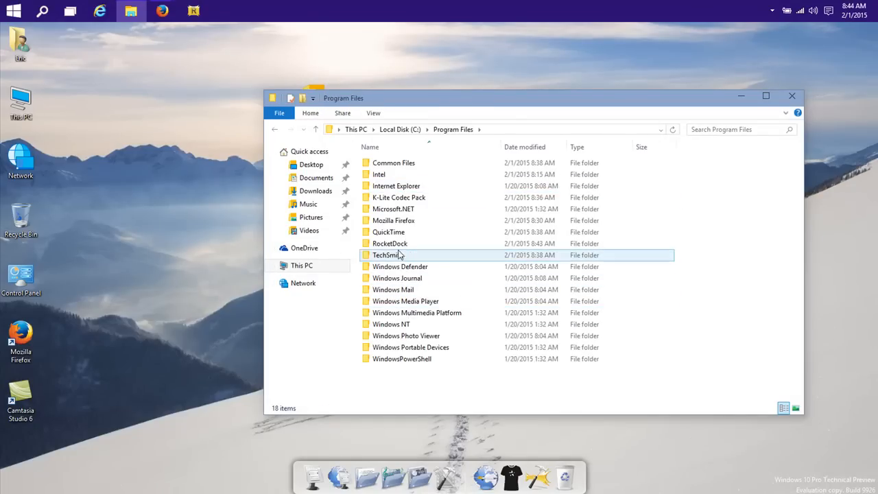
{"action": "double_click", "coordinate": [389, 244]}
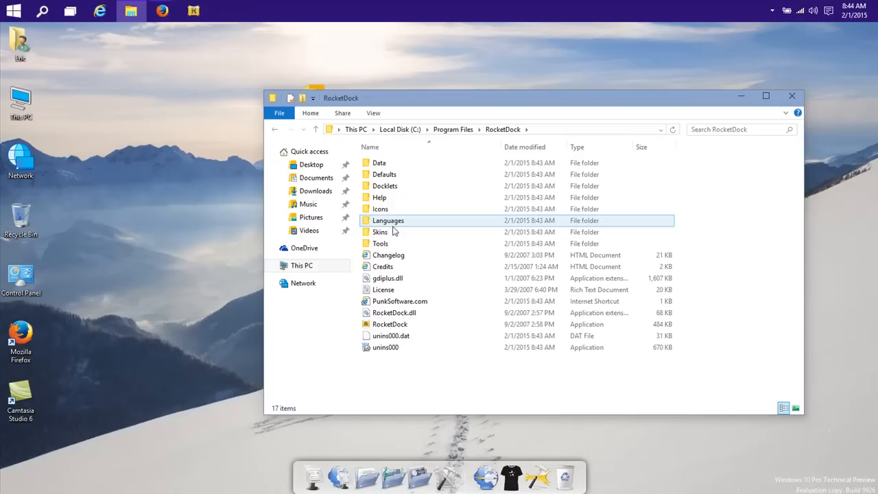
{"action": "double_click", "coordinate": [380, 230]}
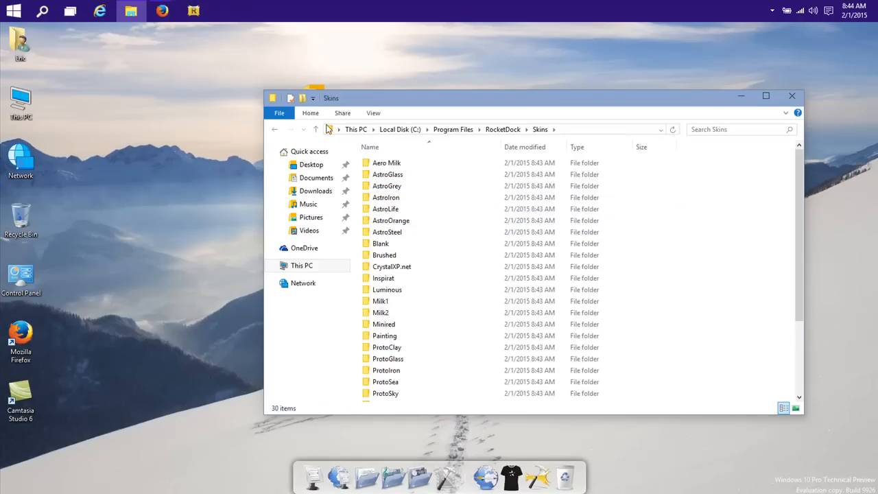
{"action": "left_click", "coordinate": [315, 129]}
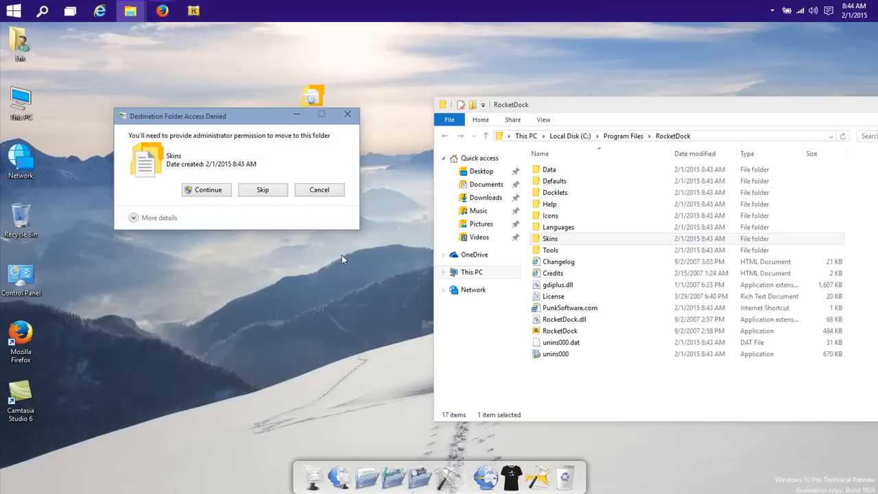
{"action": "left_click", "coordinate": [209, 190]}
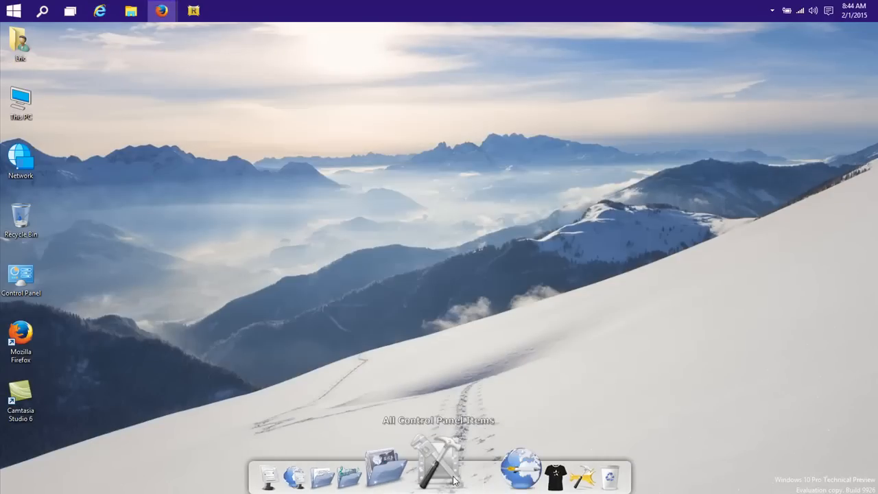
Step: In Dock Settings, review Style and keep the Position centering slider at centre
{"action": "right_click", "coordinate": [452, 473]}
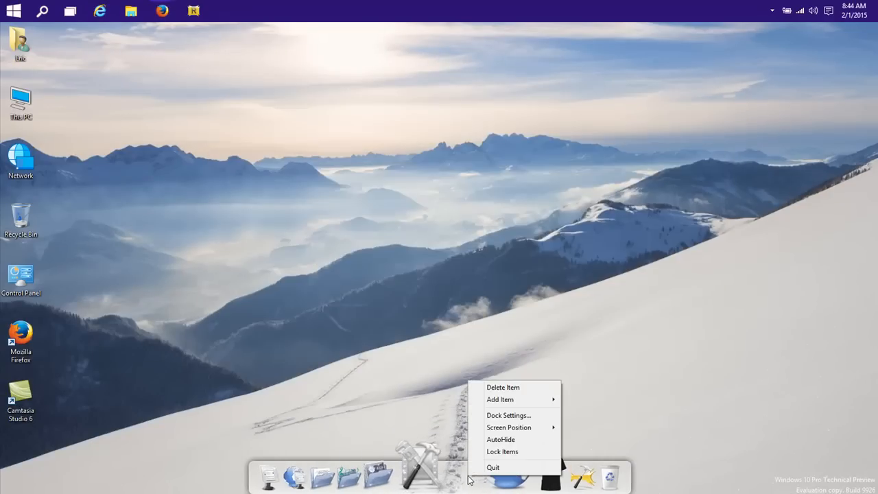
{"action": "left_click", "coordinate": [508, 414]}
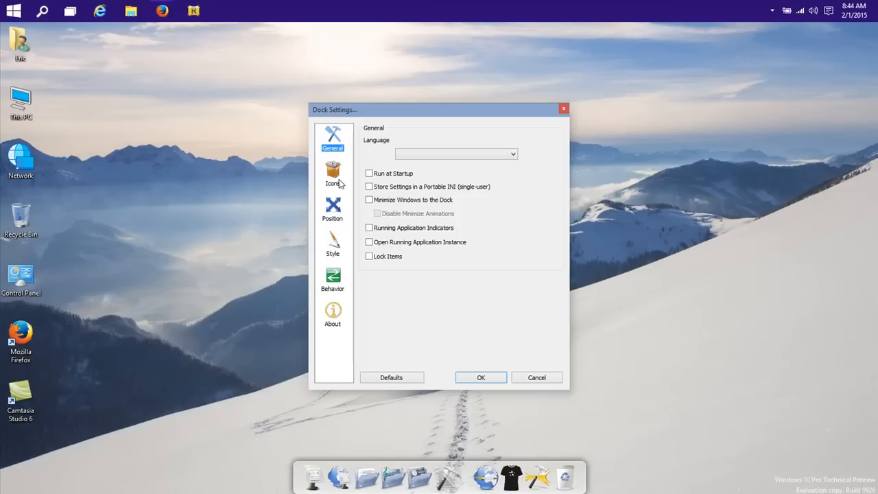
{"action": "left_click", "coordinate": [332, 244]}
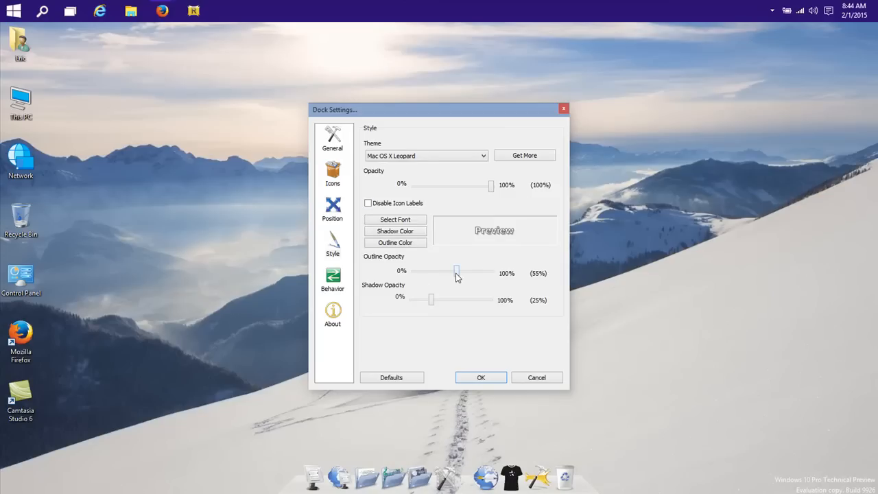
{"action": "left_click", "coordinate": [332, 206]}
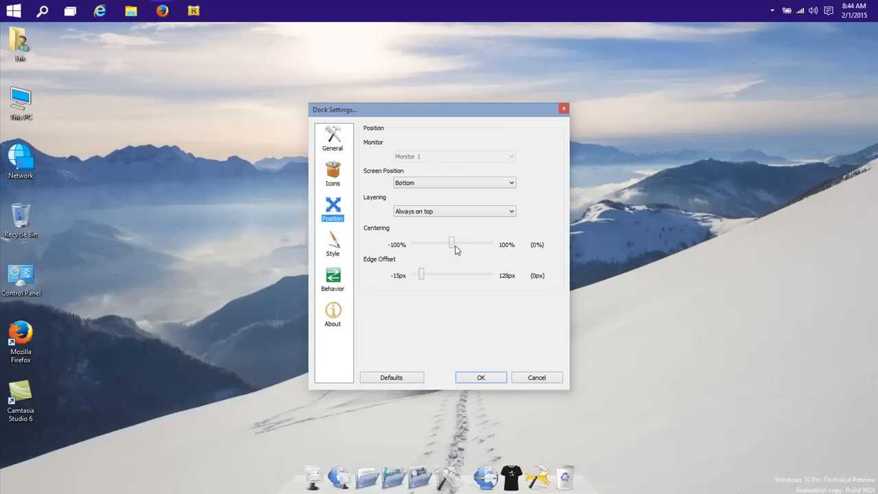
{"action": "left_click_drag", "start_coordinate": [451, 244], "coordinate": [419, 244]}
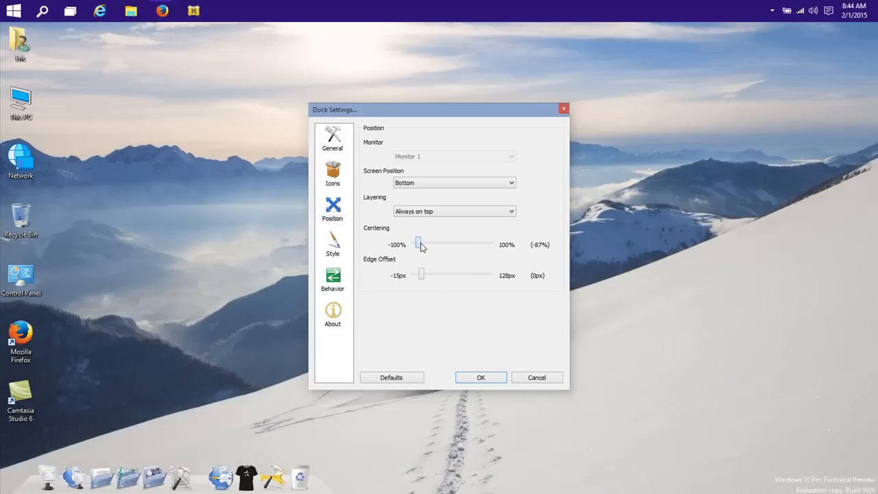
{"action": "left_click_drag", "start_coordinate": [417, 245], "coordinate": [450, 244]}
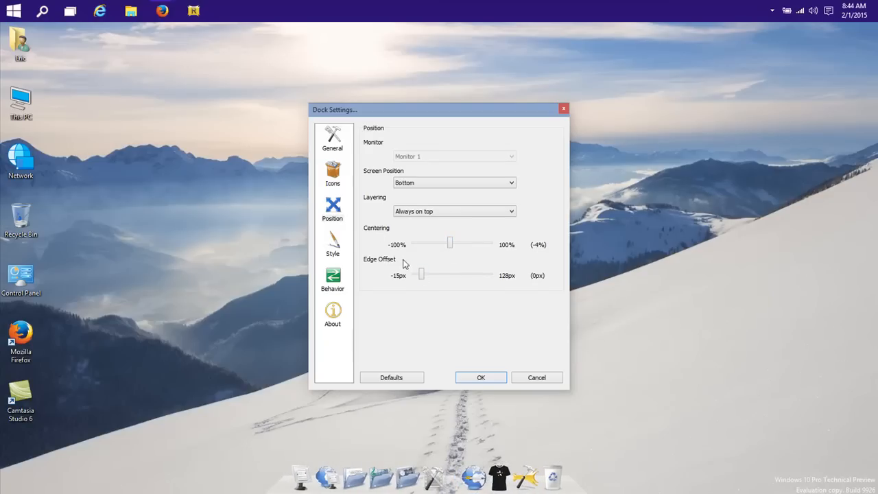
{"action": "left_click", "coordinate": [332, 209]}
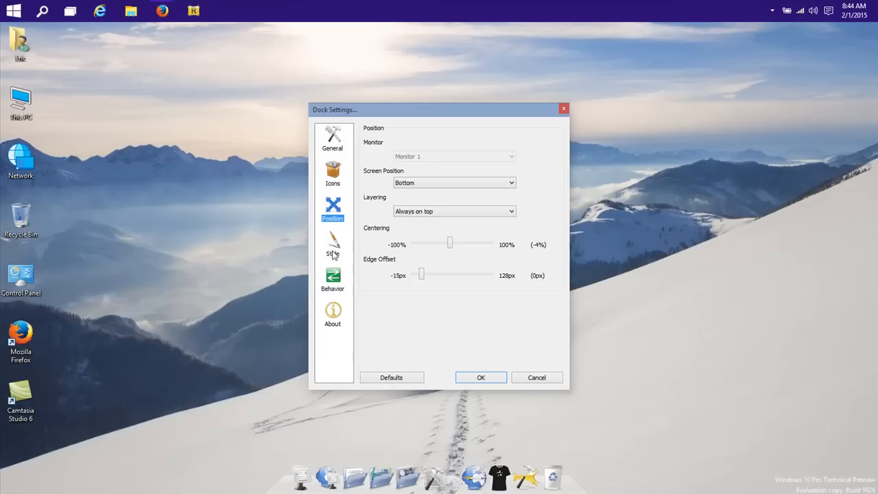
Step: Set icon Size to 66 px and hover Zoom to its minimum, then apply the settings
{"action": "left_click", "coordinate": [332, 172]}
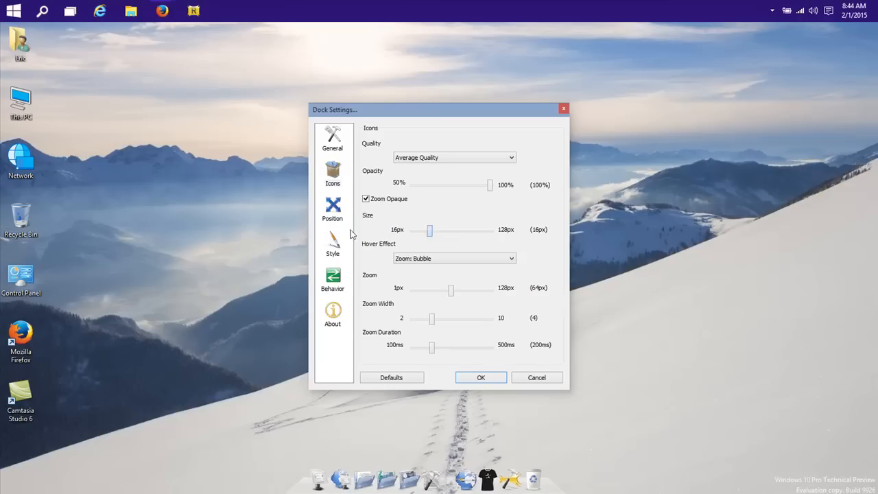
{"action": "left_click_drag", "start_coordinate": [429, 230], "coordinate": [428, 230]}
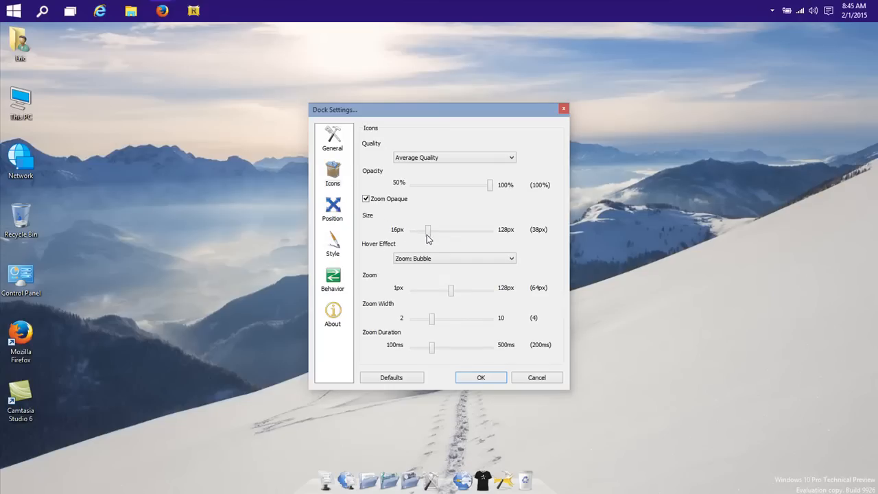
{"action": "left_click_drag", "start_coordinate": [428, 230], "coordinate": [446, 230]}
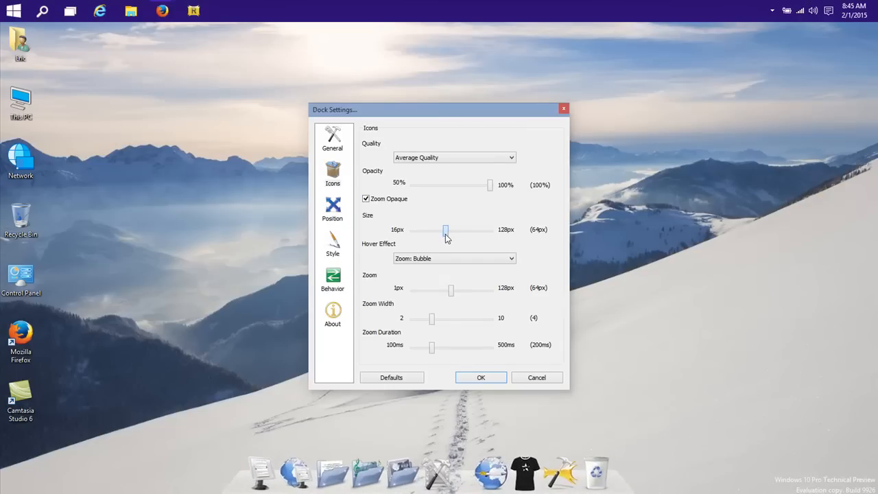
{"action": "left_click_drag", "start_coordinate": [450, 291], "coordinate": [412, 291]}
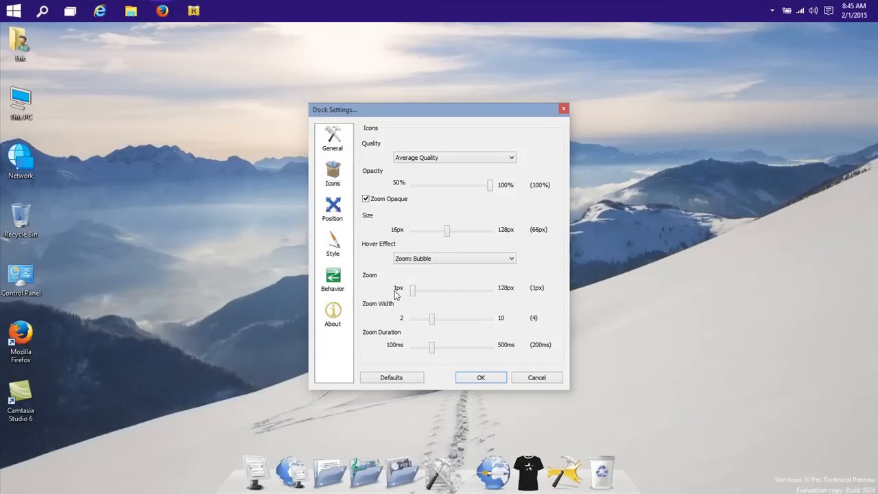
{"action": "mouse_move", "coordinate": [569, 167]}
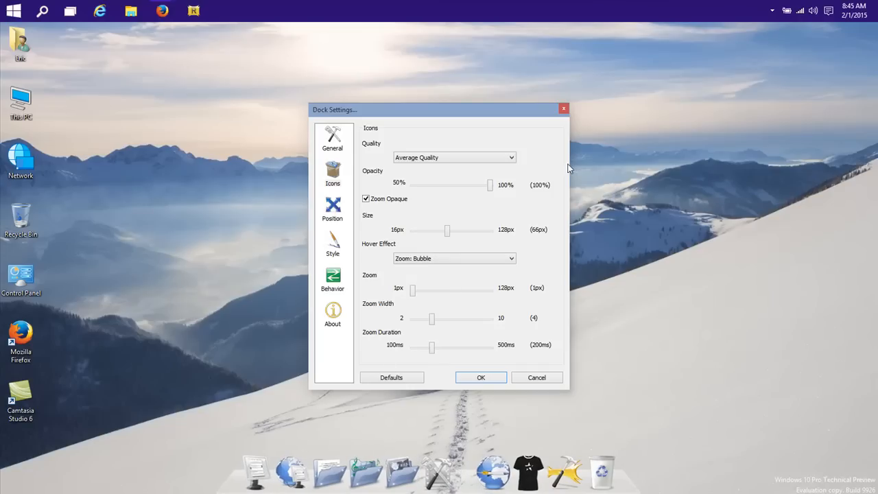
{"action": "left_click", "coordinate": [481, 377]}
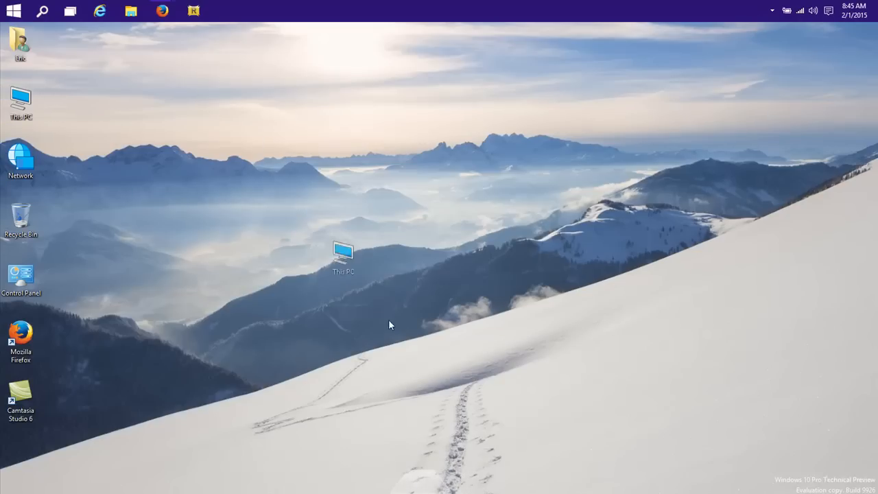
Step: Drag This PC and the other desktop shortcuts onto the dock as its new items
{"action": "left_click_drag", "start_coordinate": [343, 258], "coordinate": [405, 486]}
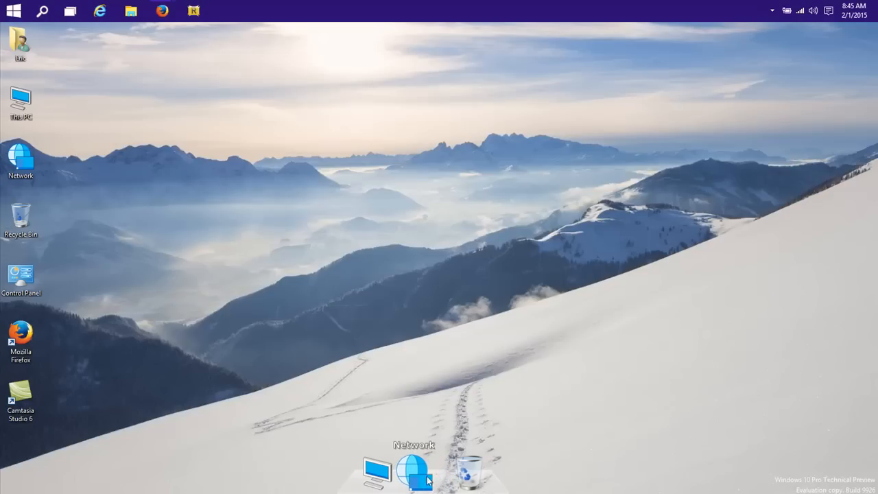
{"action": "left_click", "coordinate": [21, 277]}
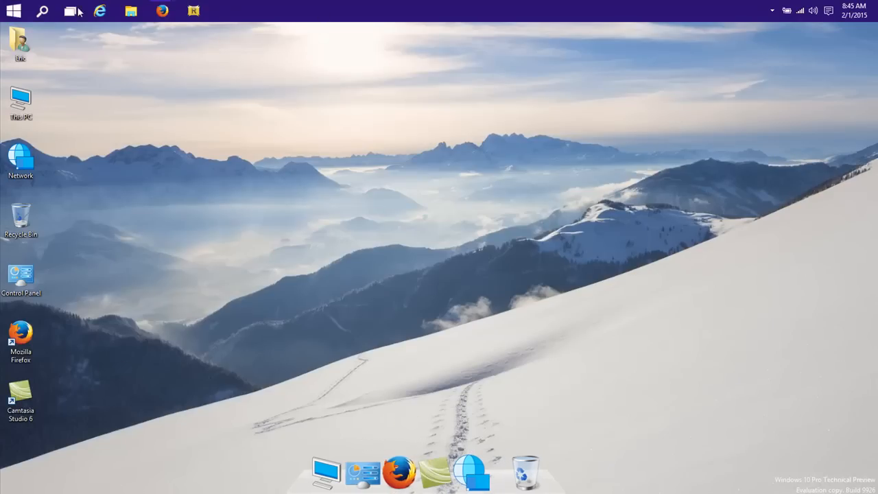
Step: Drag Internet Explorer from the Start menu's All apps list onto the dock beside Firefox
{"action": "left_click", "coordinate": [14, 11]}
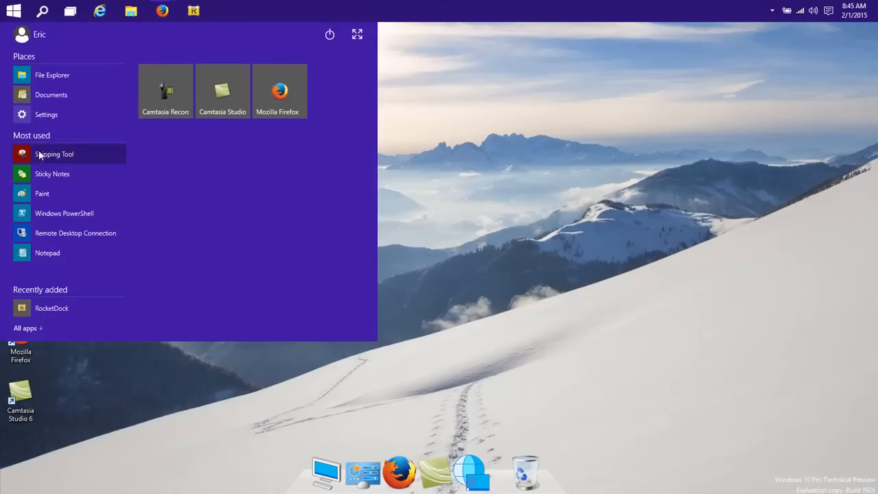
{"action": "left_click", "coordinate": [25, 328]}
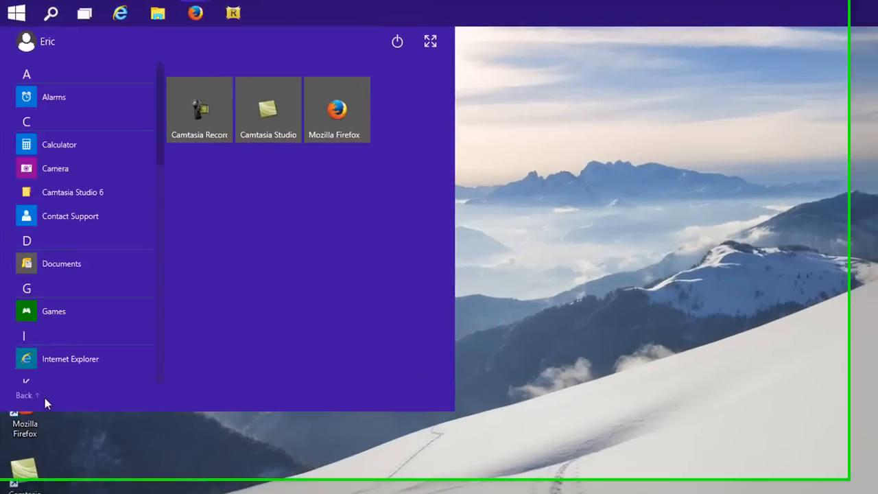
{"action": "scroll", "scroll_direction": "down", "scroll_amount": 3}
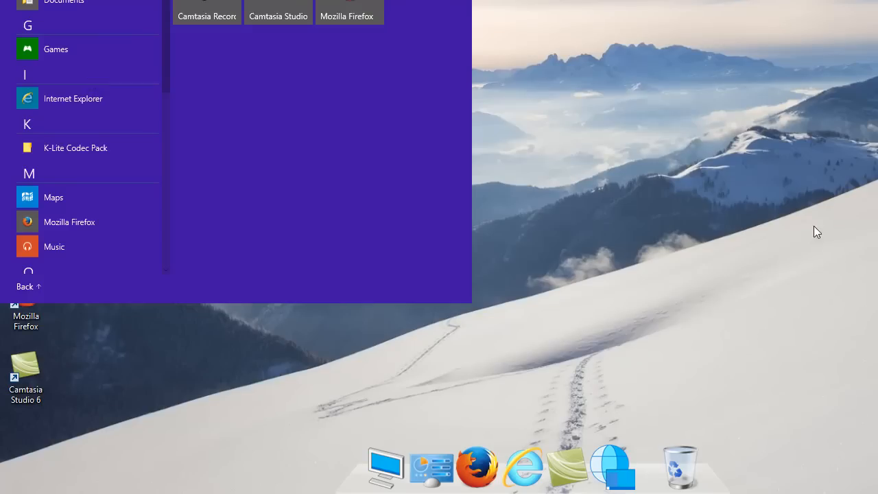
{"action": "left_click", "coordinate": [363, 346]}
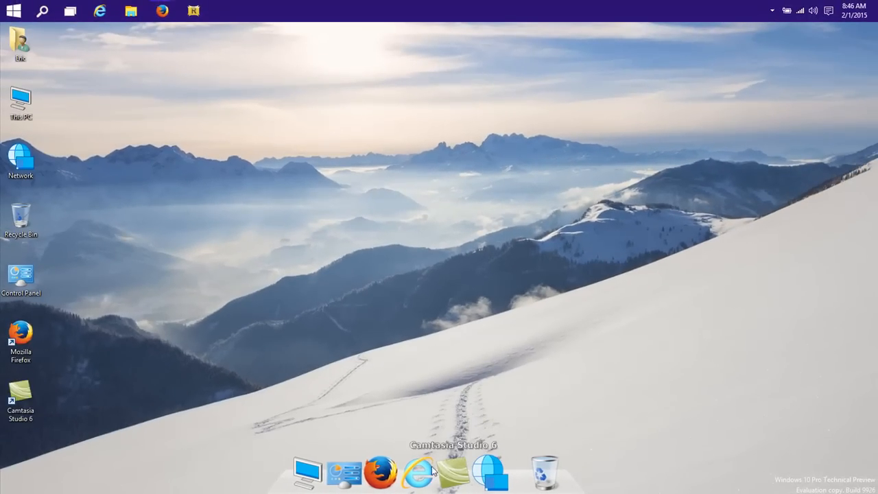
{"action": "left_click", "coordinate": [14, 11]}
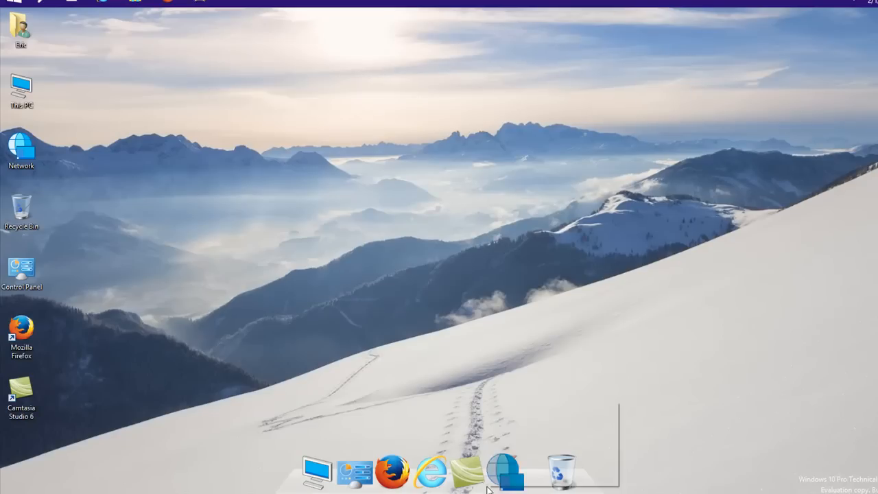
Step: Add a file item from Program Files\TechSmith\Camtasia Studio 6 — the recorder executable — to the dock
{"action": "right_click", "coordinate": [506, 472]}
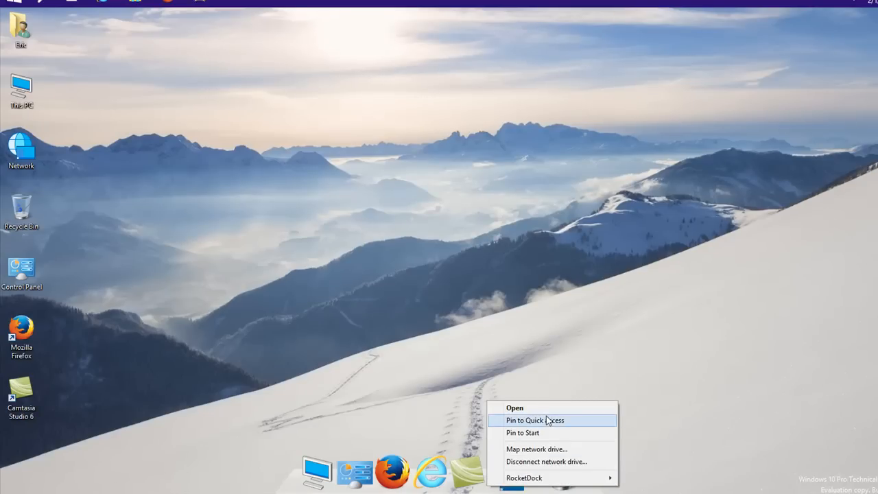
{"action": "mouse_move", "coordinate": [524, 478]}
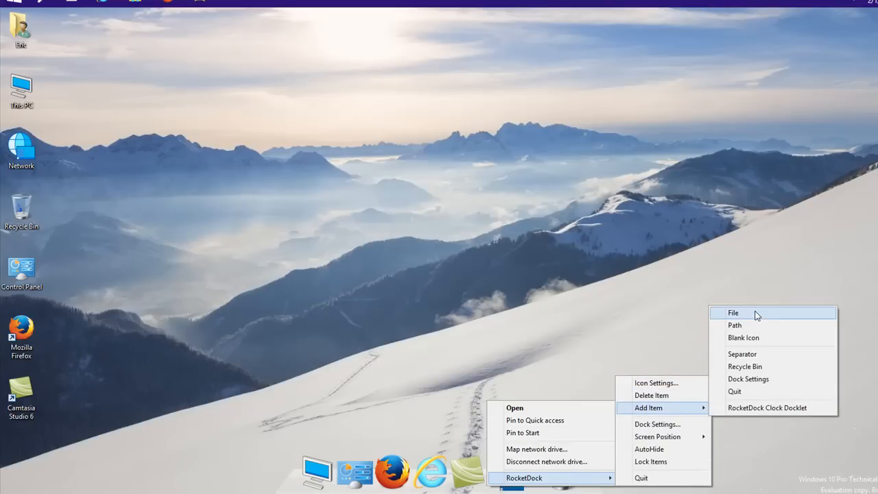
{"action": "left_click", "coordinate": [733, 313]}
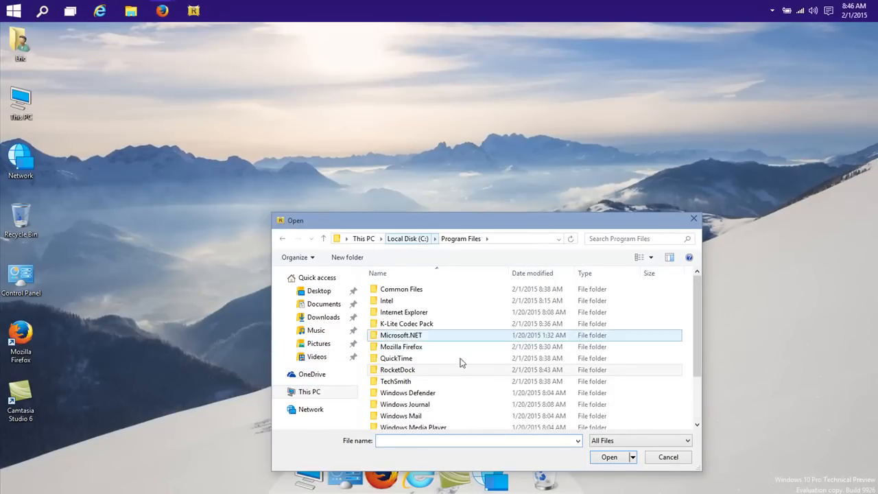
{"action": "double_click", "coordinate": [395, 381]}
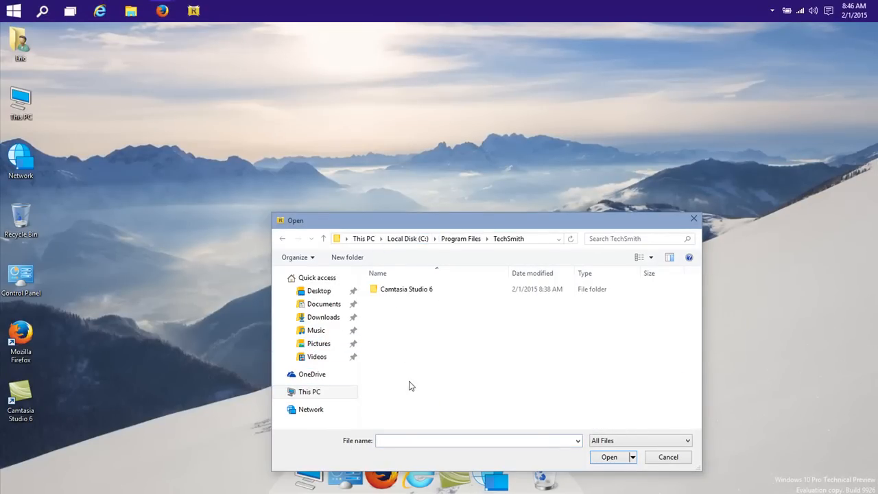
{"action": "double_click", "coordinate": [406, 288]}
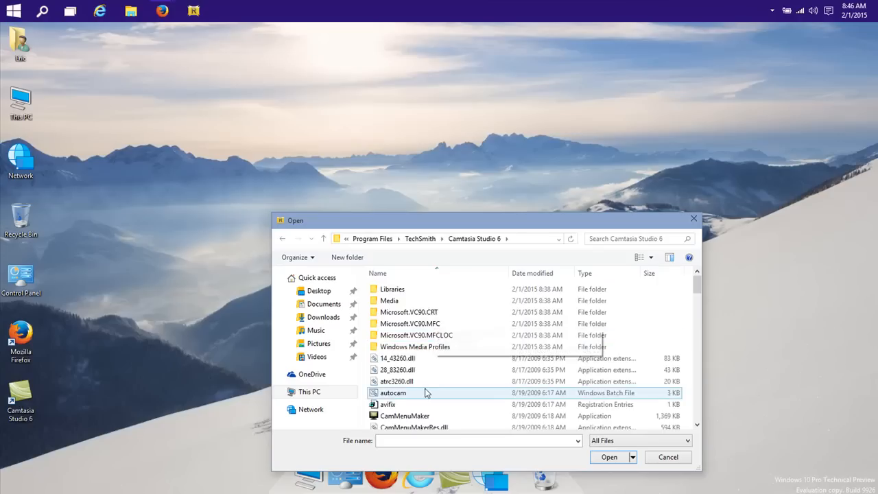
{"action": "scroll", "scroll_direction": "down", "scroll_amount": 3}
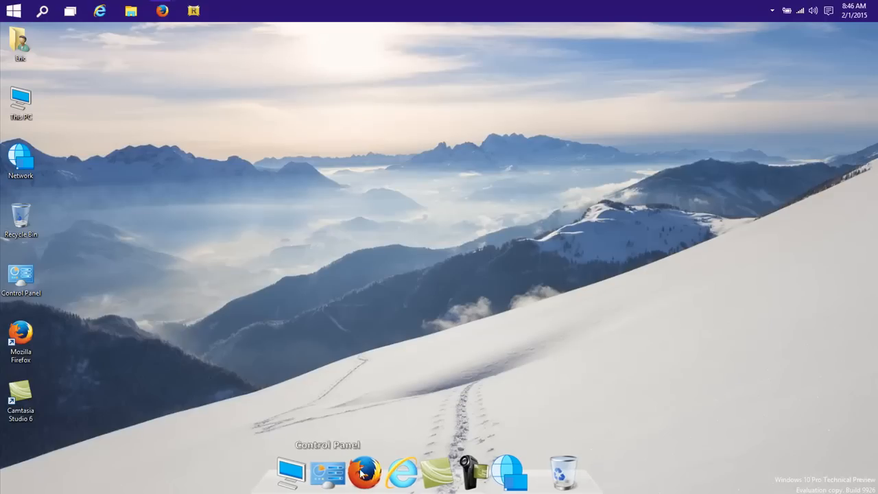
{"action": "mouse_move", "coordinate": [412, 103]}
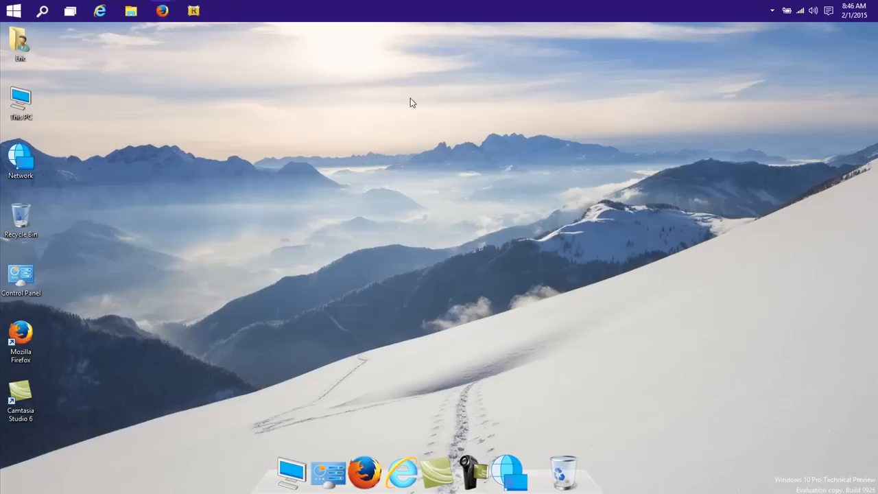
{"action": "mouse_move", "coordinate": [439, 22]}
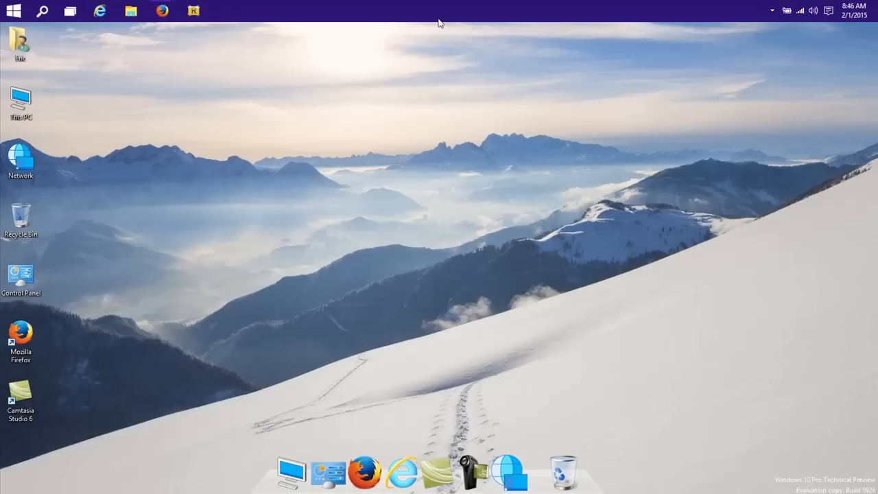
Step: Set the first Flowers picture as Desktop Background, save changes, and close Personalization
{"action": "right_click", "coordinate": [329, 103]}
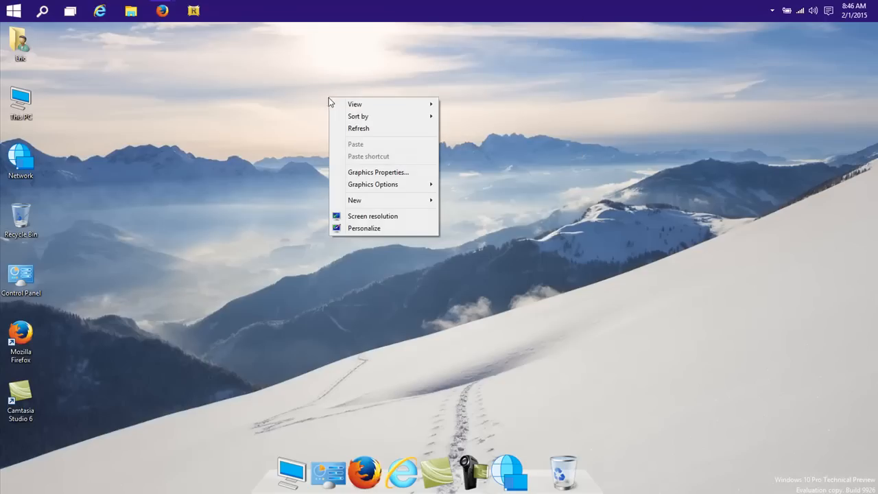
{"action": "left_click", "coordinate": [363, 227]}
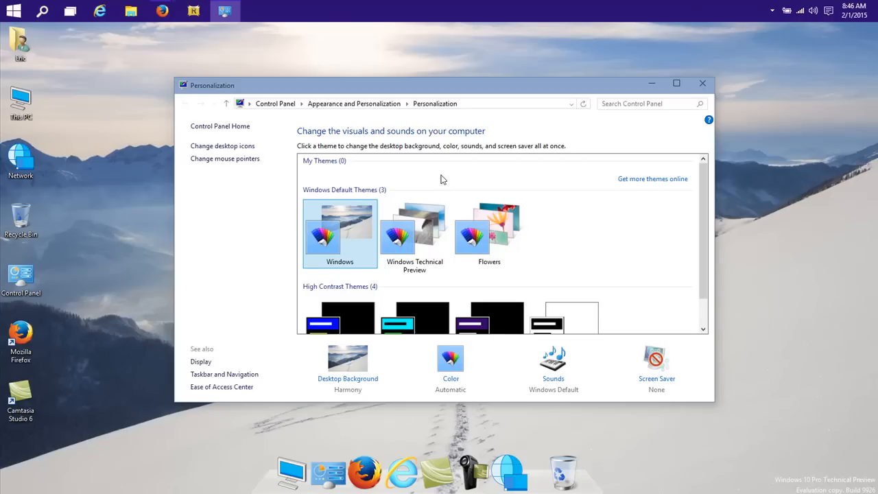
{"action": "left_click", "coordinate": [348, 364]}
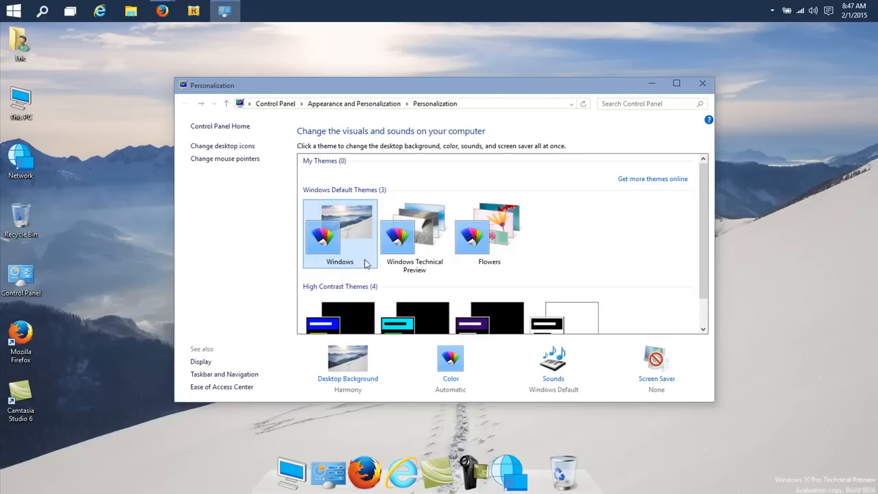
{"action": "mouse_move", "coordinate": [349, 379]}
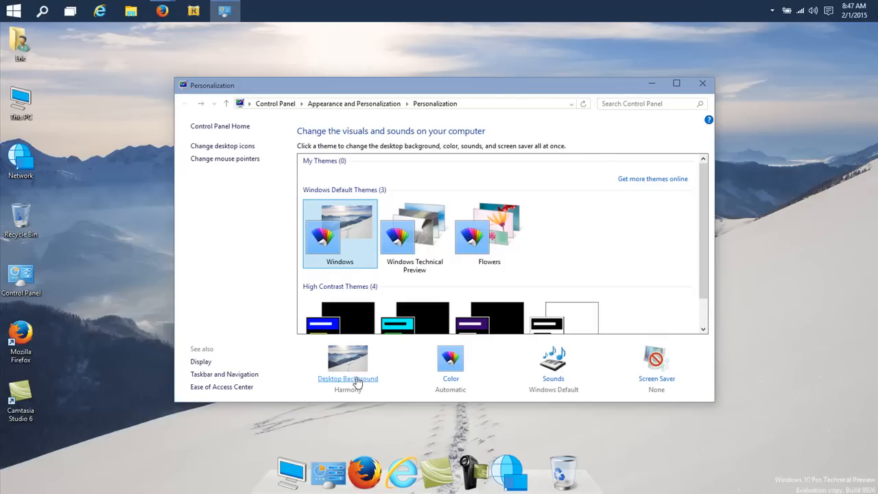
{"action": "left_click", "coordinate": [349, 379]}
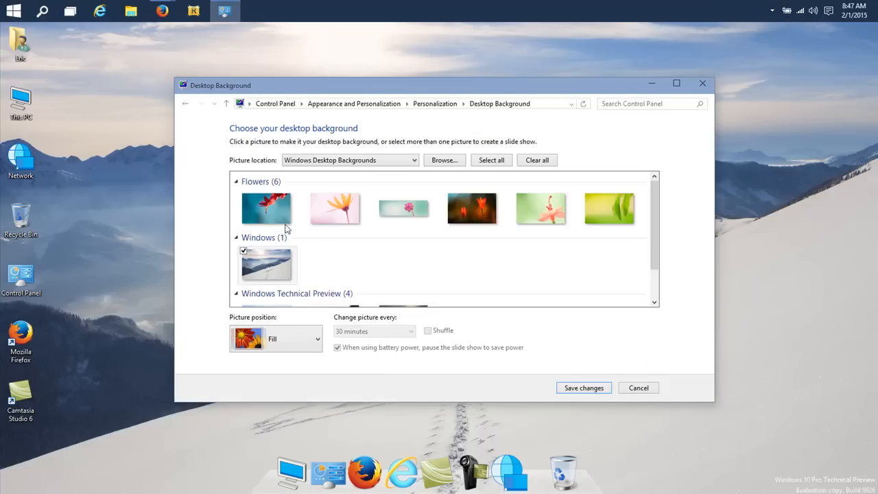
{"action": "left_click", "coordinate": [267, 209]}
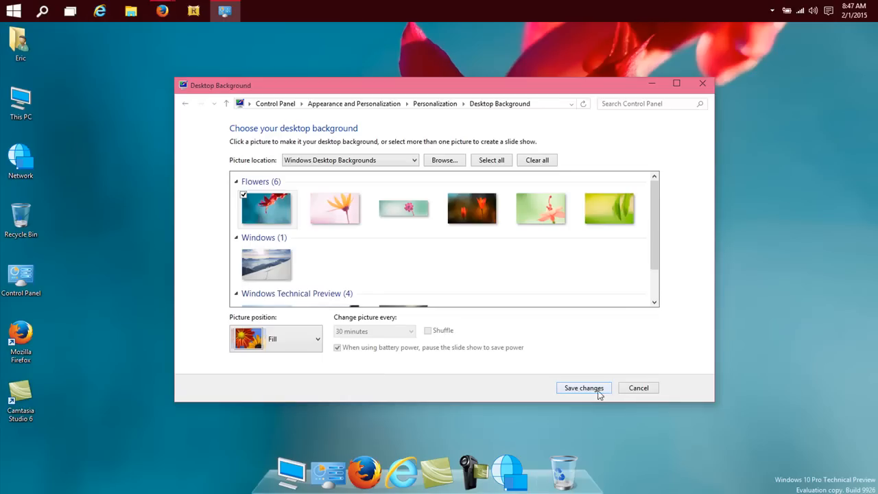
{"action": "mouse_move", "coordinate": [585, 390]}
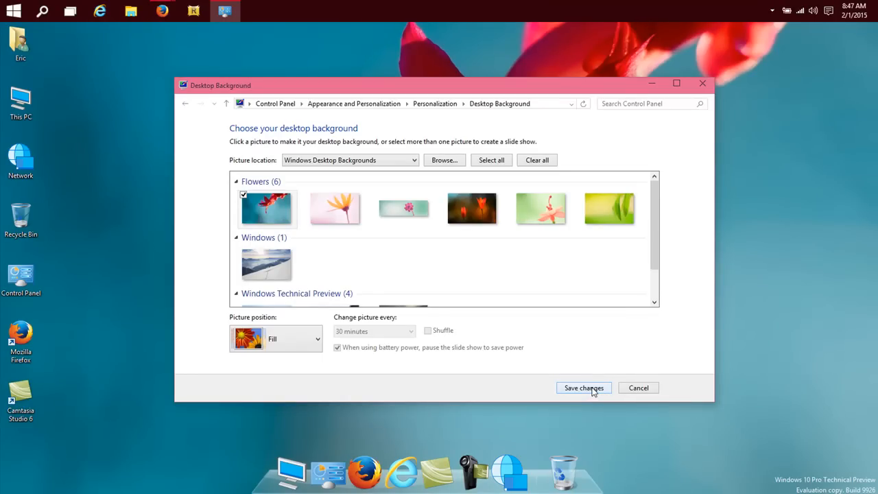
{"action": "left_click", "coordinate": [584, 386]}
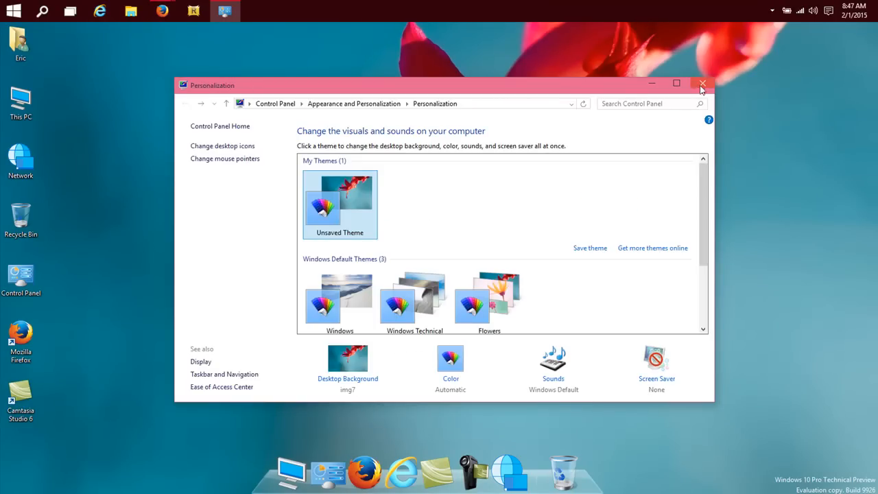
{"action": "left_click", "coordinate": [703, 84]}
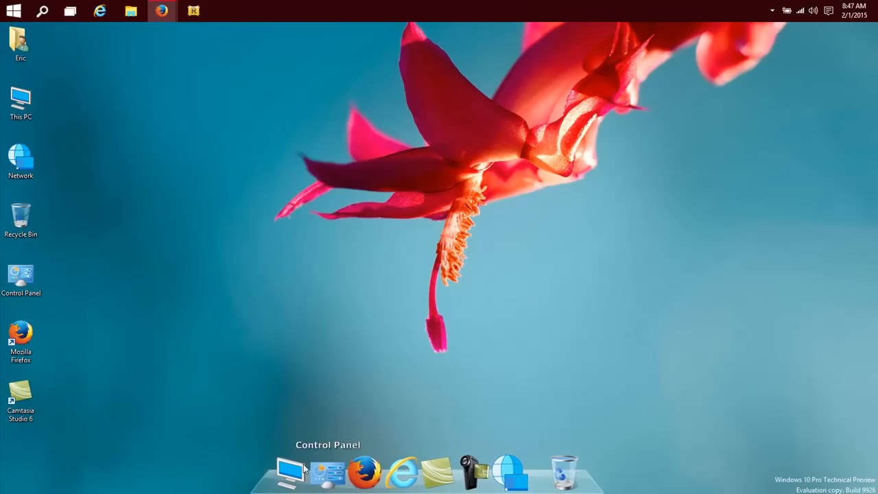
{"action": "mouse_move", "coordinate": [290, 472]}
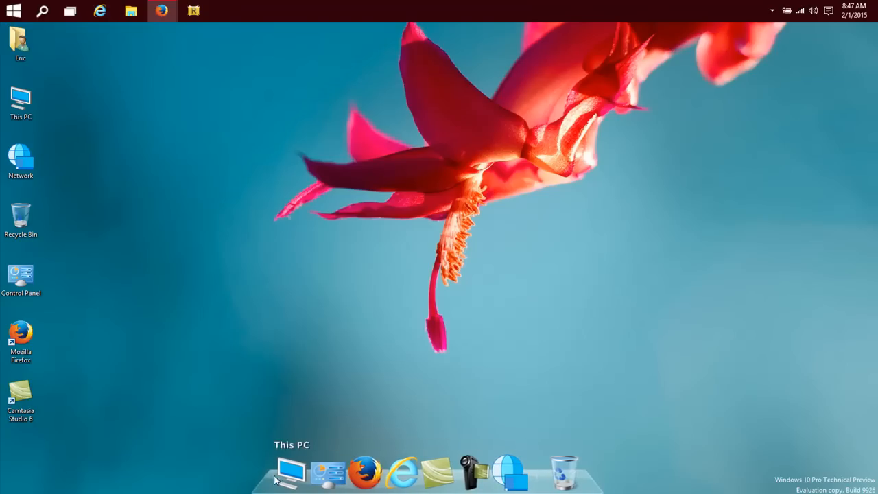
{"action": "mouse_move", "coordinate": [364, 472]}
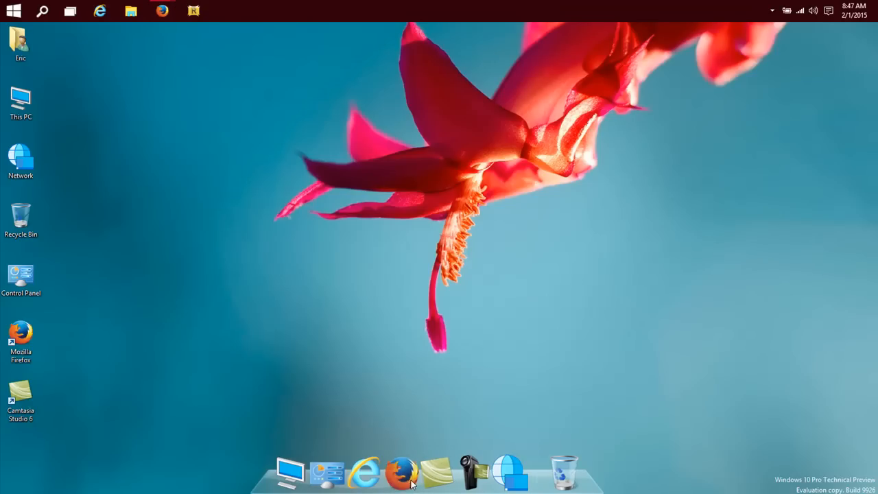
Step: Lock the dock items in place via Lock Items
{"action": "right_click", "coordinate": [405, 472]}
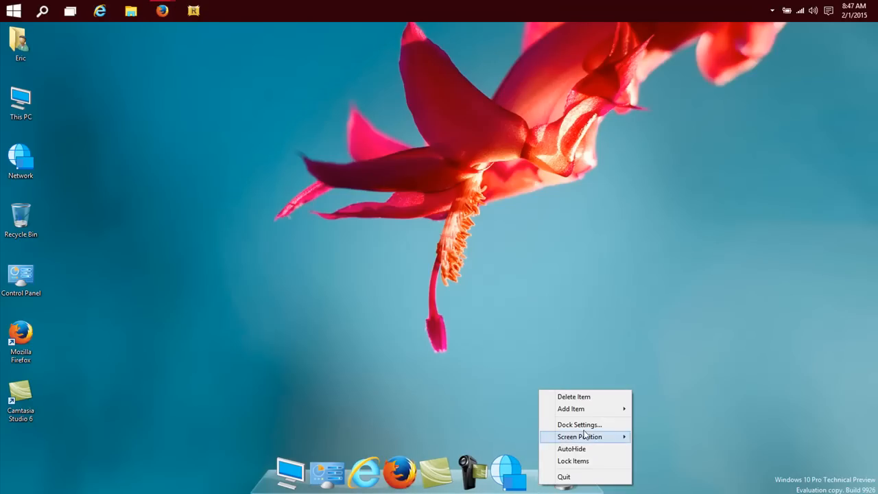
{"action": "mouse_move", "coordinate": [590, 461]}
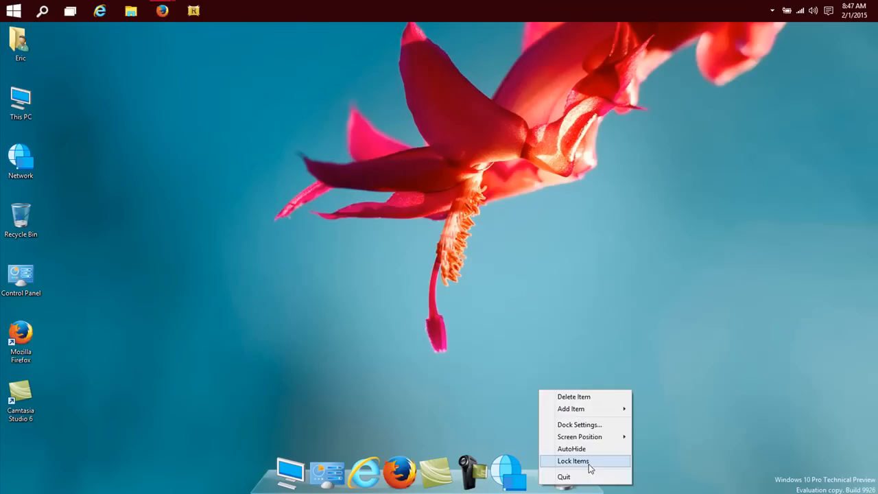
{"action": "left_click", "coordinate": [573, 461]}
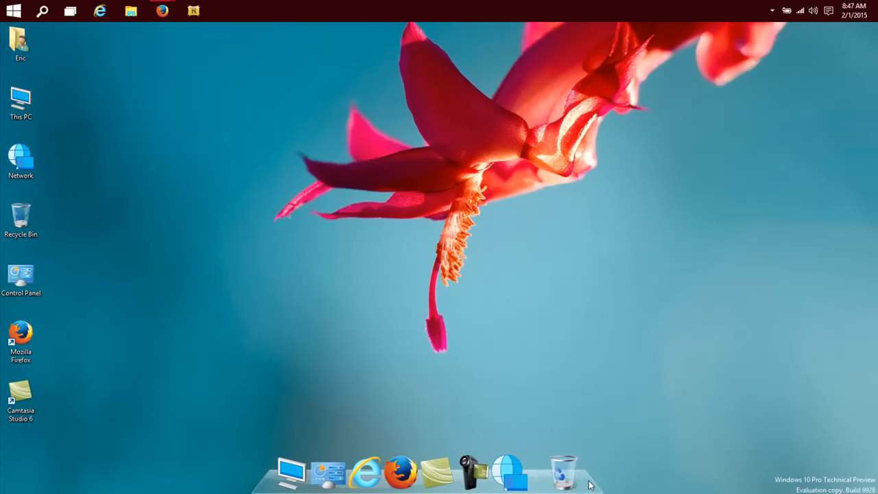
{"action": "mouse_move", "coordinate": [140, 129]}
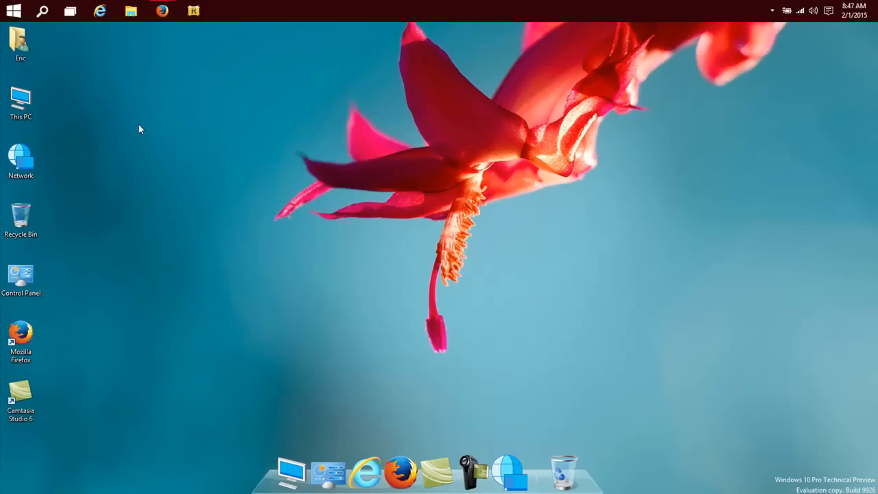
{"action": "left_click", "coordinate": [13, 11]}
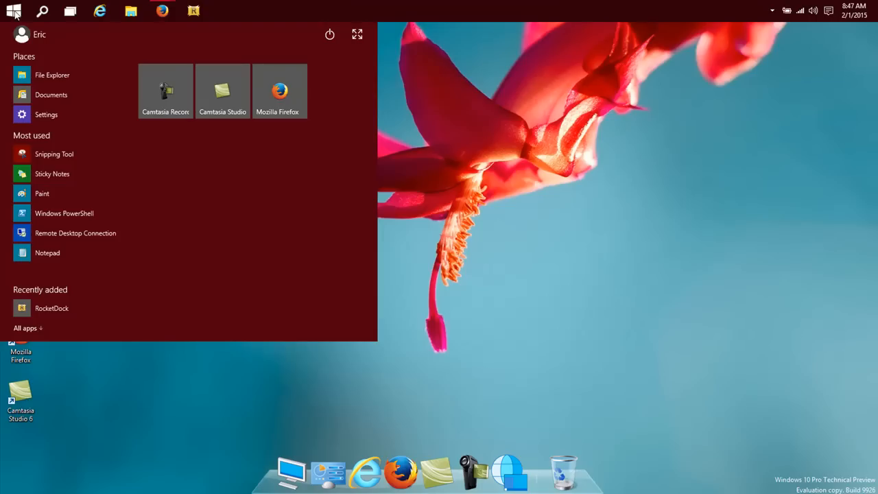
{"action": "left_click", "coordinate": [14, 11]}
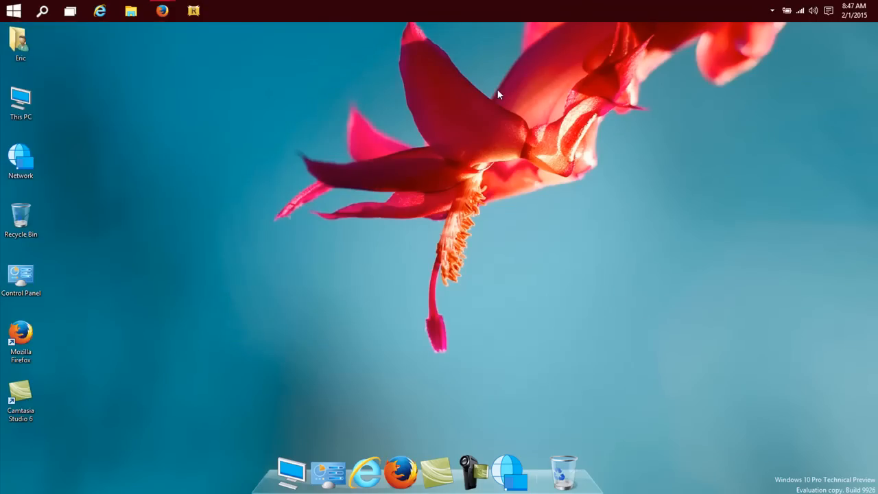
{"action": "mouse_move", "coordinate": [214, 170]}
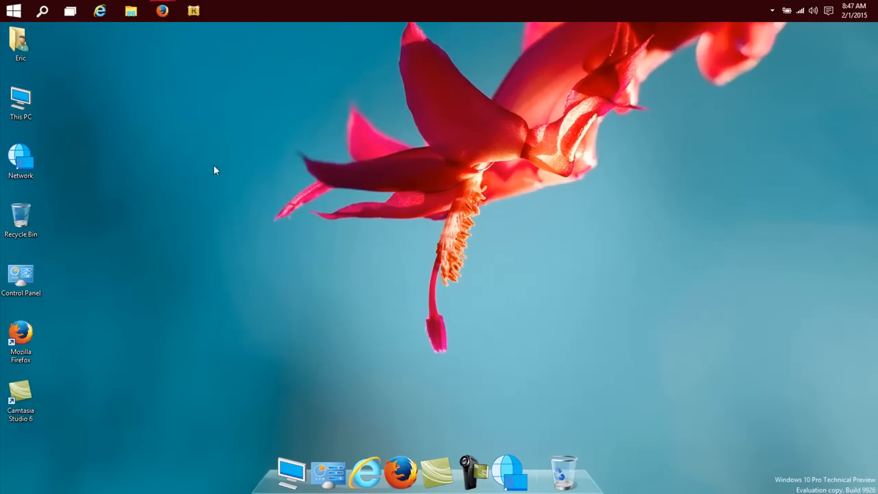